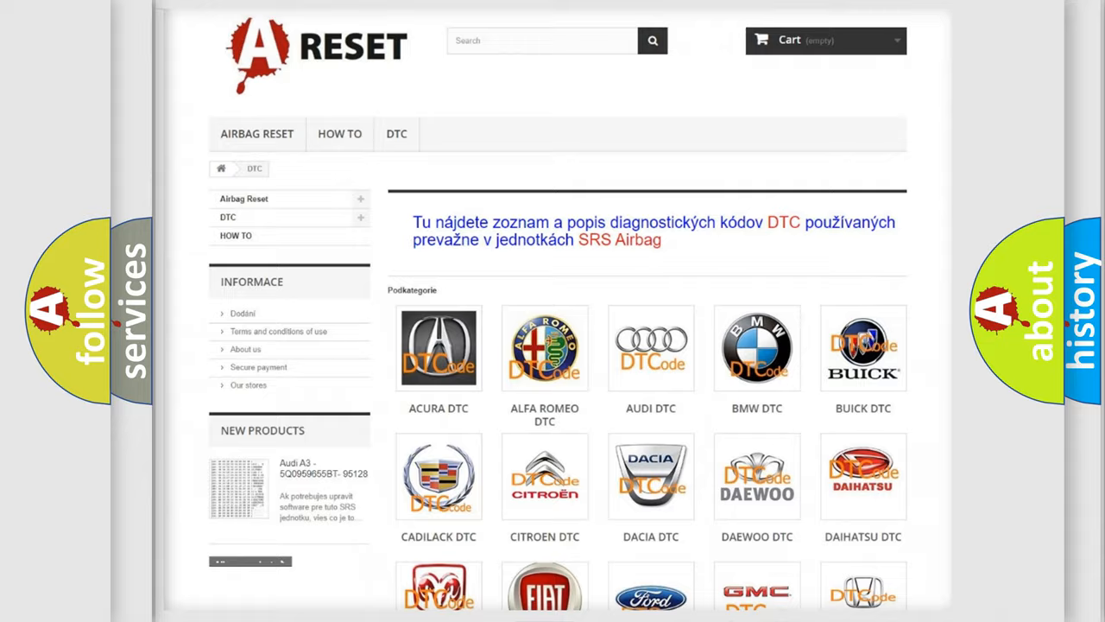
scroll(down, 3)
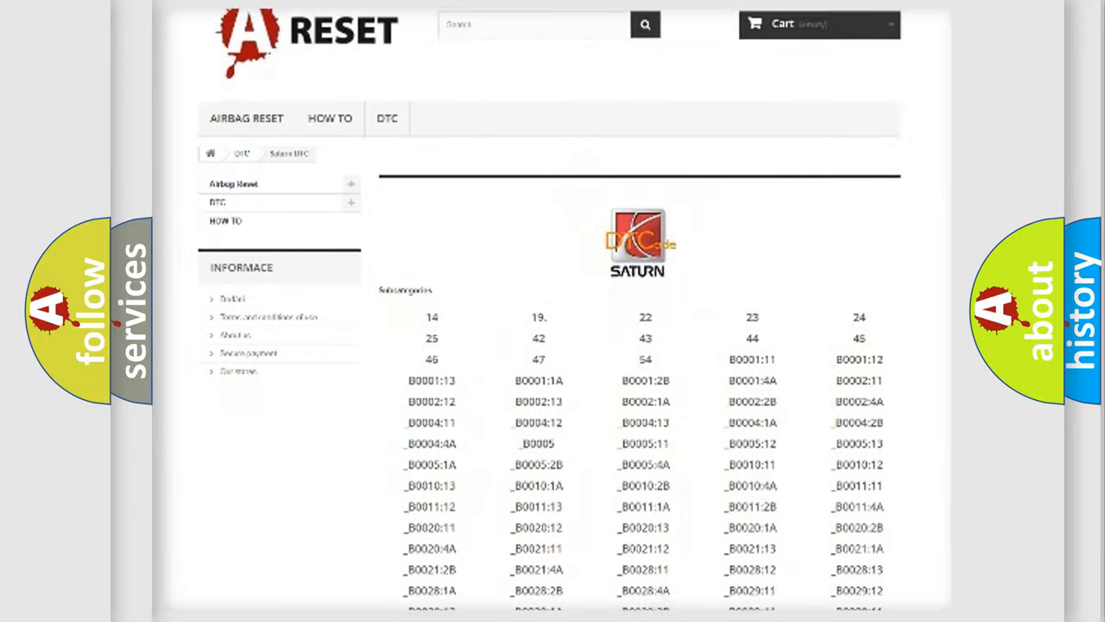
scroll(down, 3)
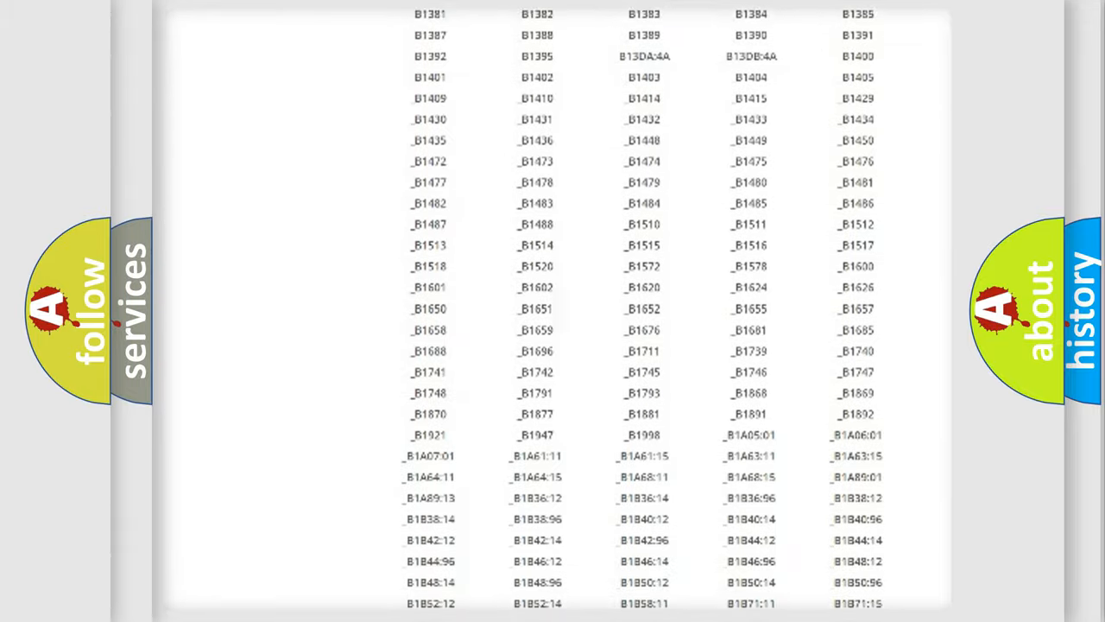